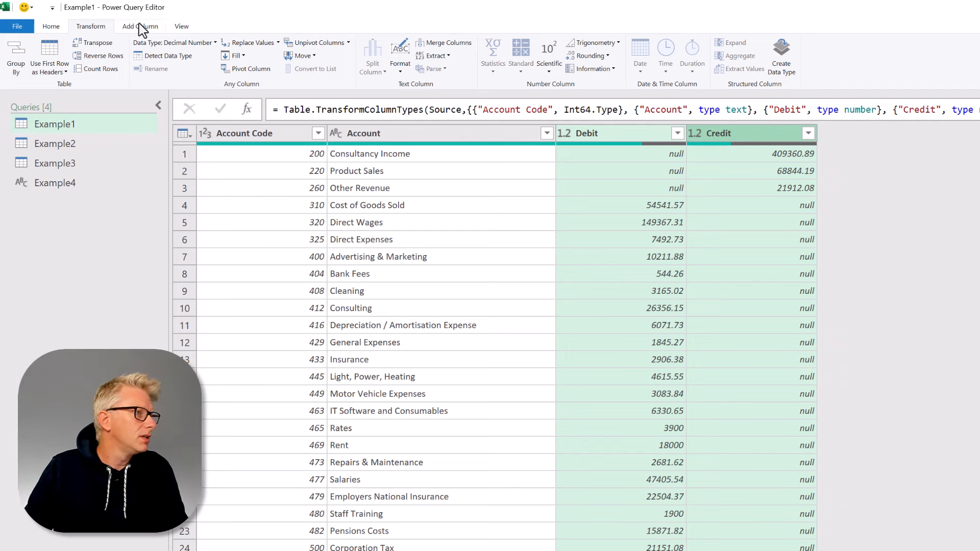
# Add a custom column named Value with formula [Debit] - [Credit].
pyautogui.click(141, 26)
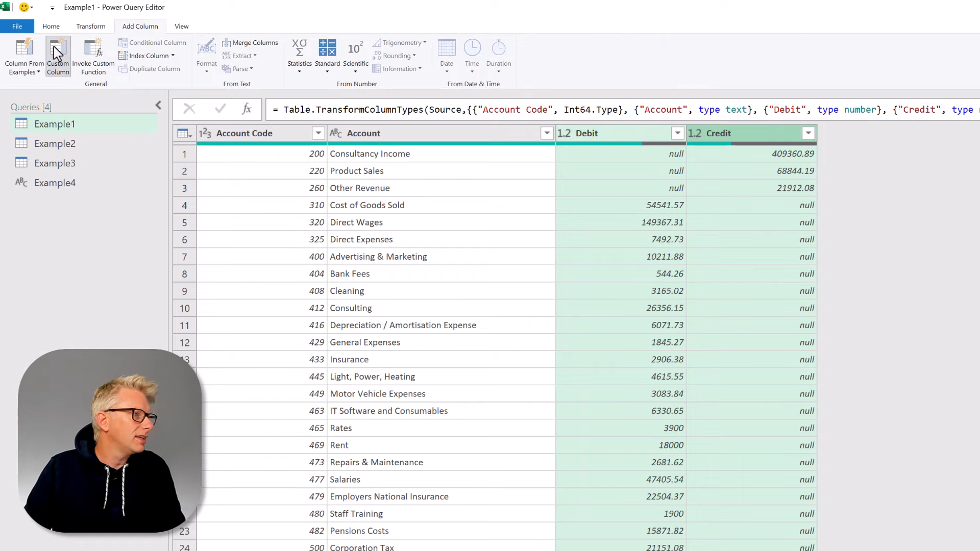
pyautogui.click(59, 55)
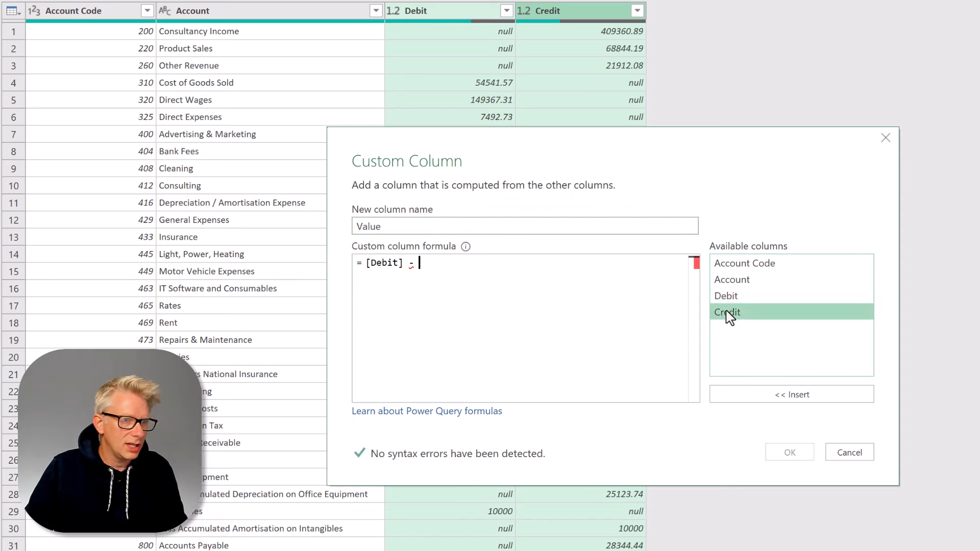
pyautogui.click(790, 451)
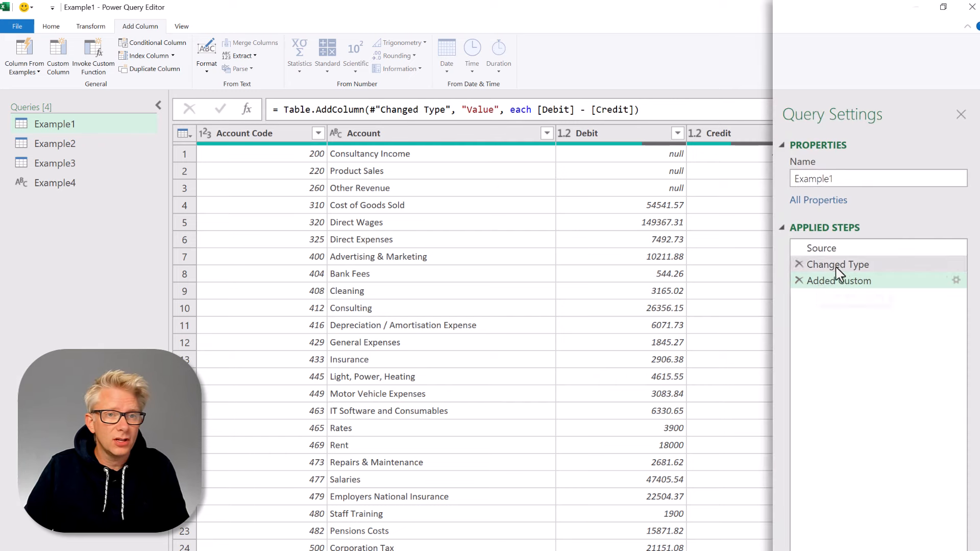
# Before the Value step, replace null with 0 in the Debit and Credit columns, then return to the last step.
pyautogui.click(837, 264)
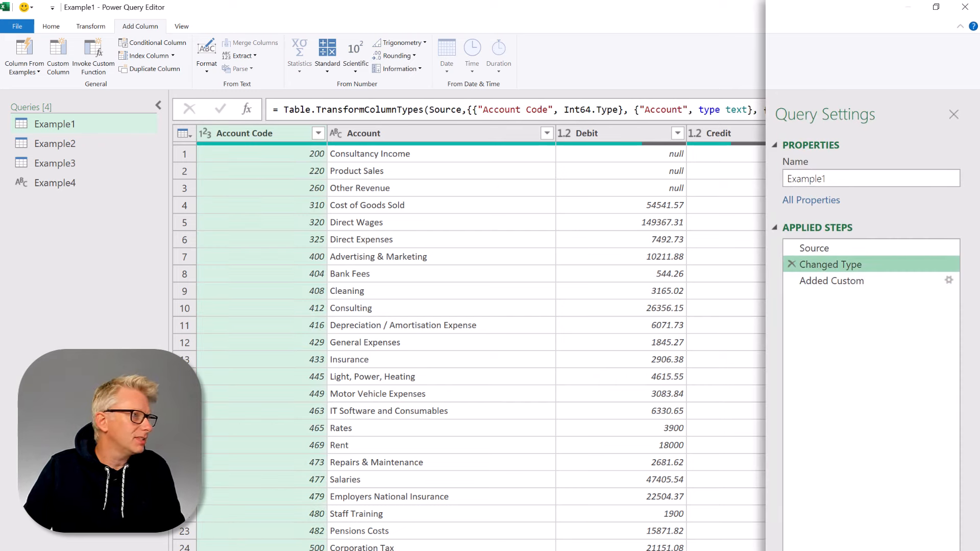
pyautogui.click(954, 114)
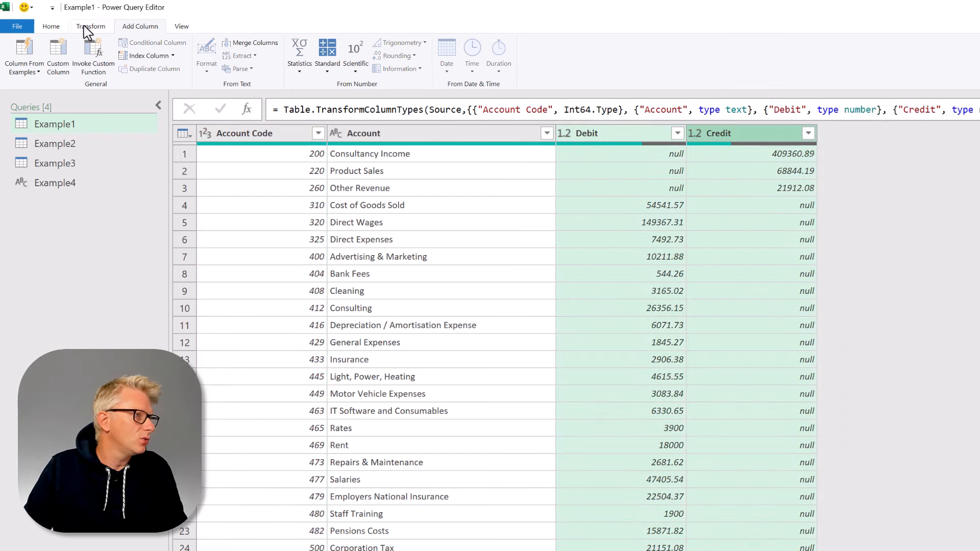
pyautogui.click(90, 26)
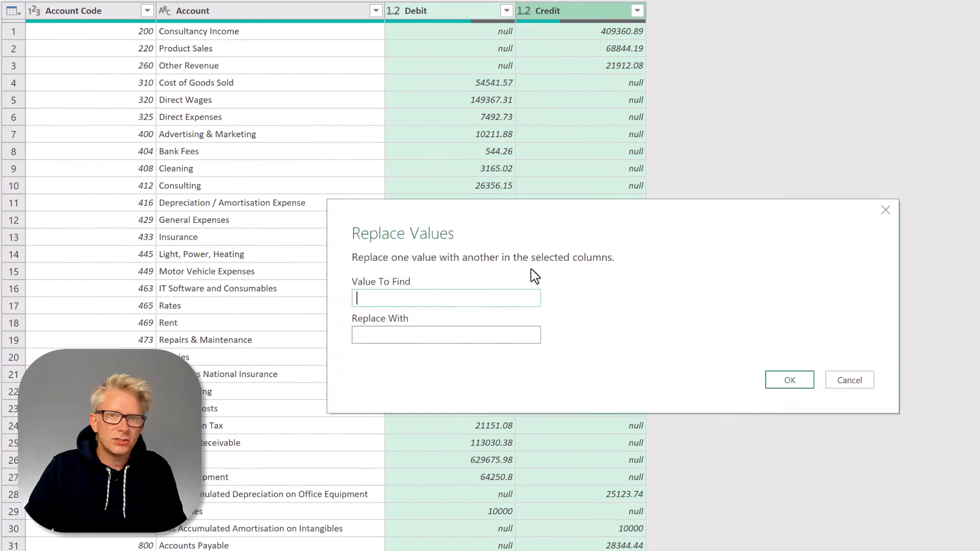
pyautogui.write('nu')
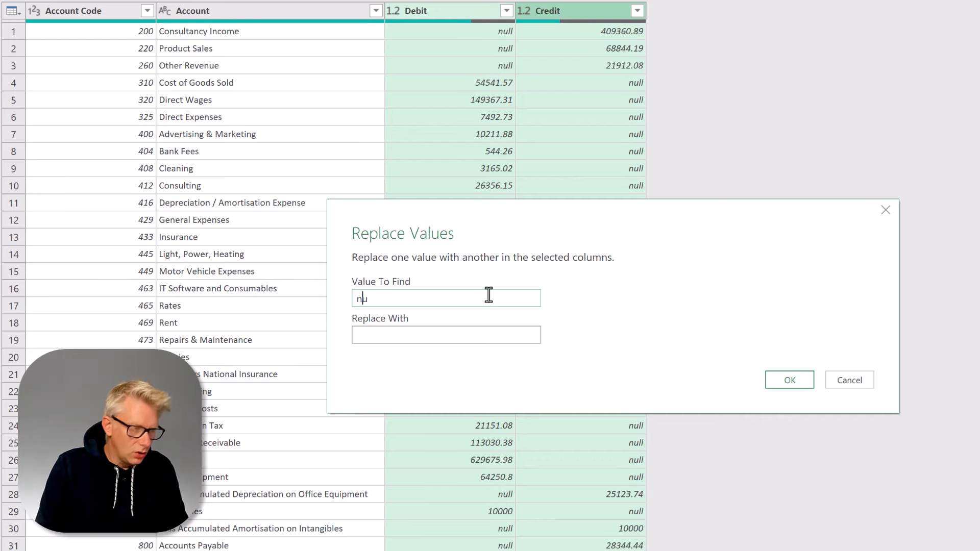
pyautogui.write('0')
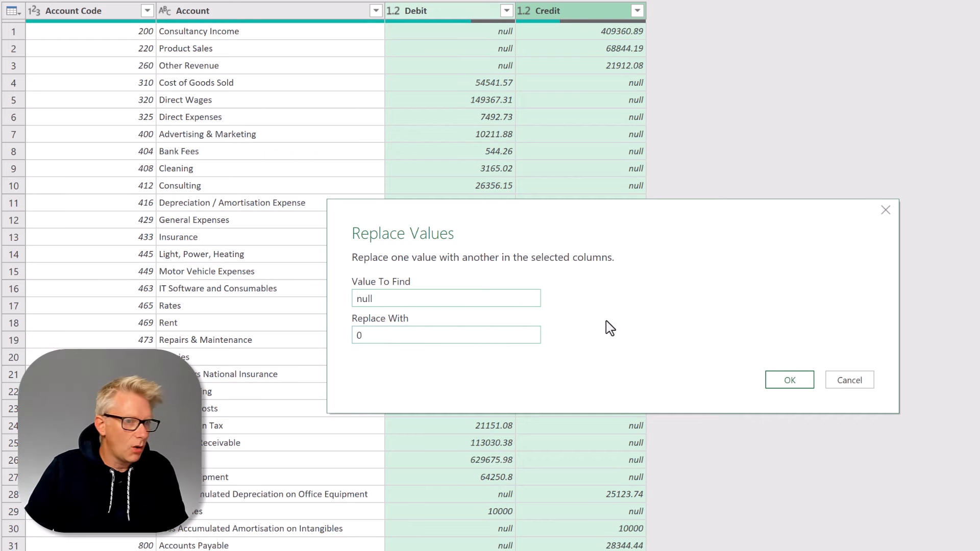
pyautogui.click(790, 379)
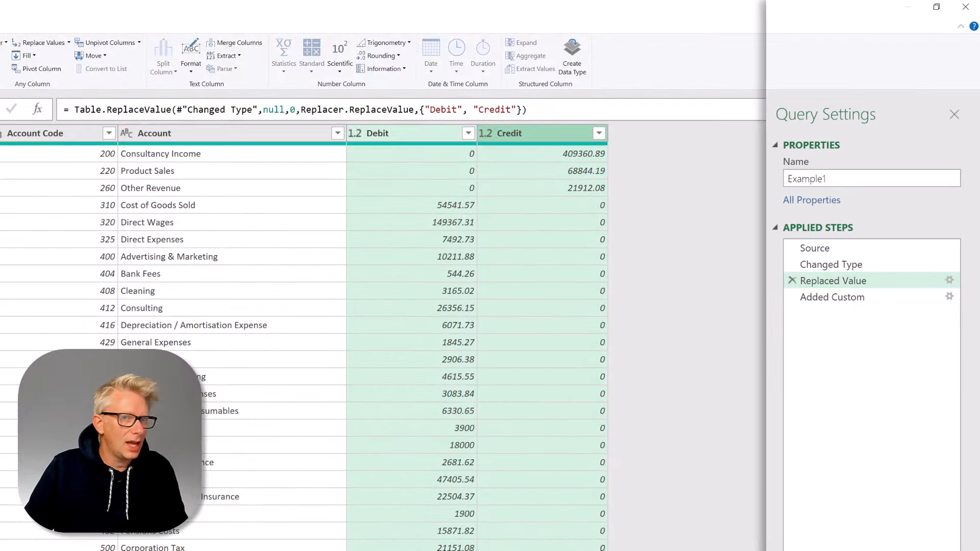
pyautogui.click(833, 297)
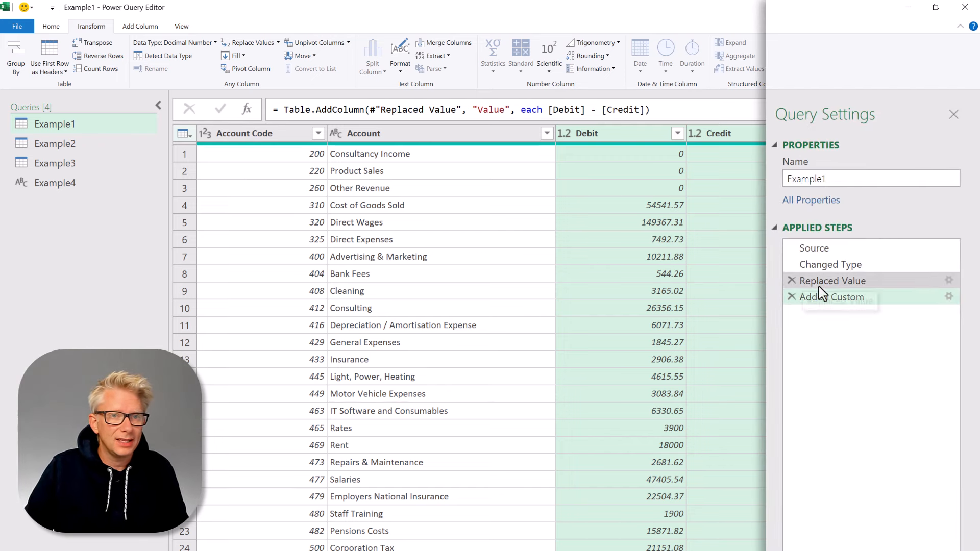
# Delete the Replaced Value step and rewrite Value as [Debit] ?? 0 - [Credit] ?? 0.
pyautogui.click(792, 281)
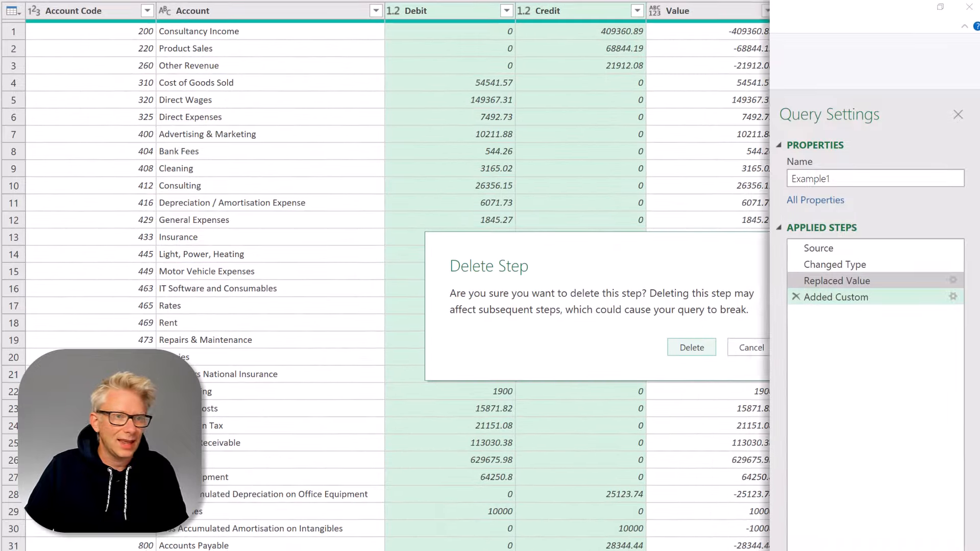
pyautogui.click(691, 347)
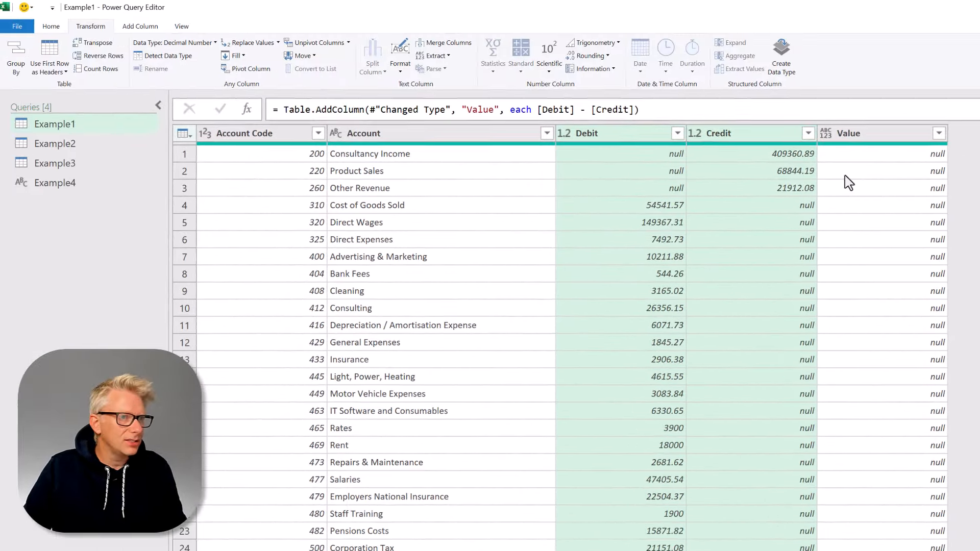
pyautogui.moveTo(896, 307)
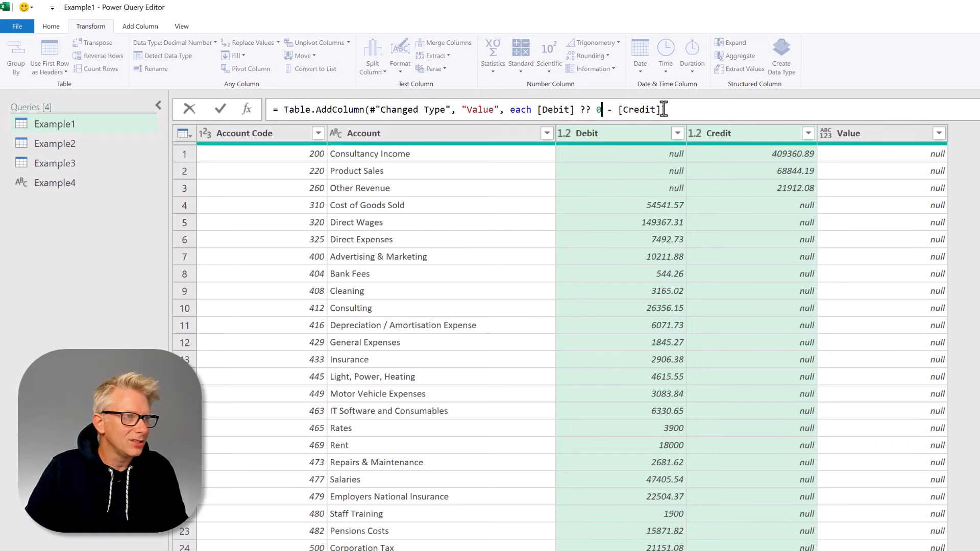
pyautogui.write('?? 0')
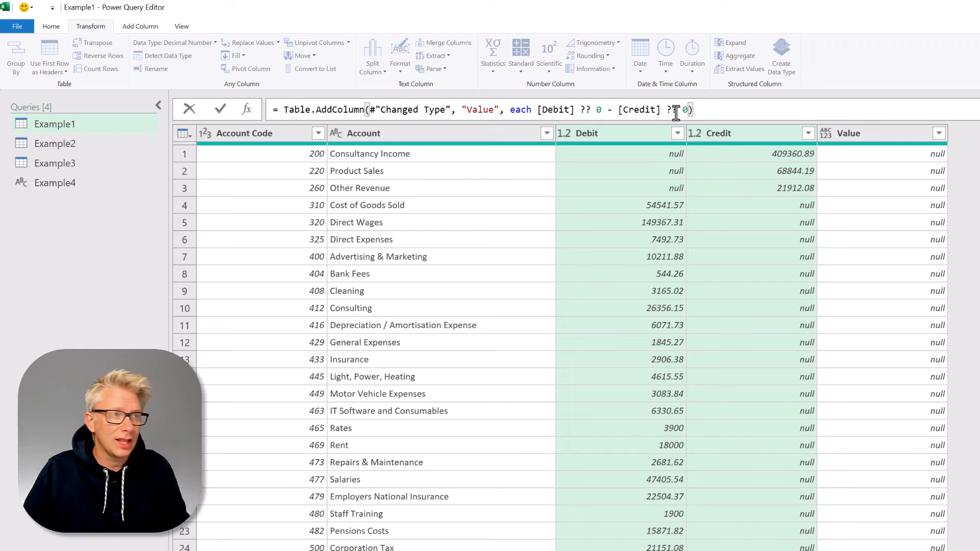
pyautogui.press('Enter')
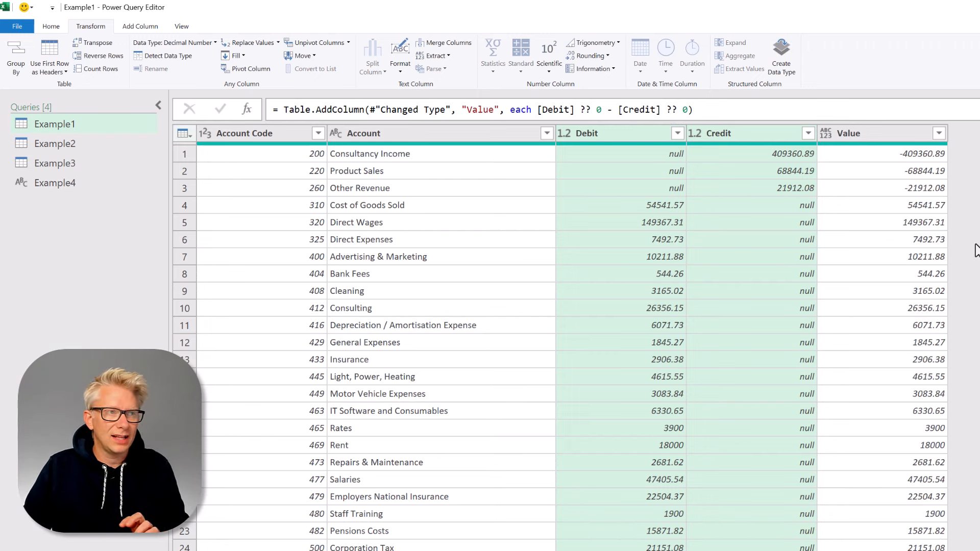
pyautogui.click(621, 153)
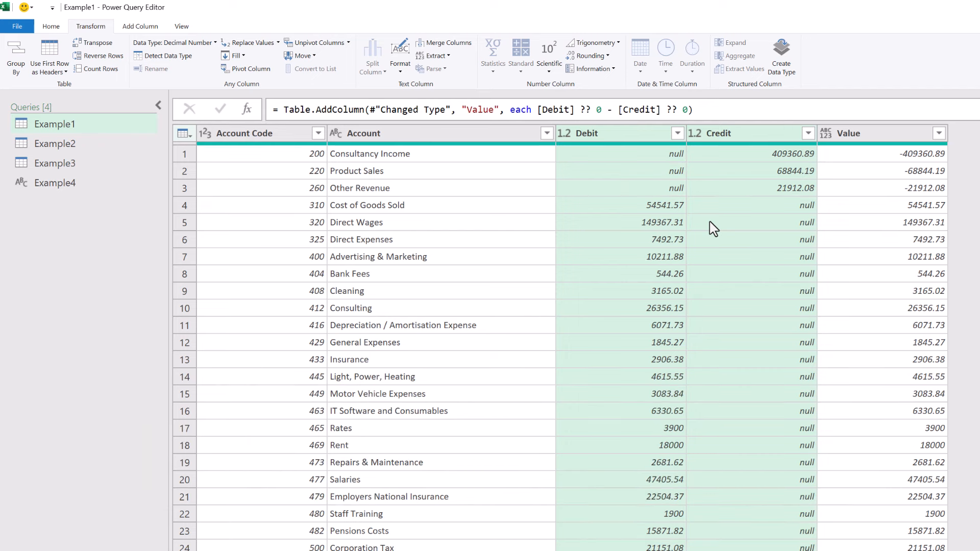
pyautogui.click(747, 154)
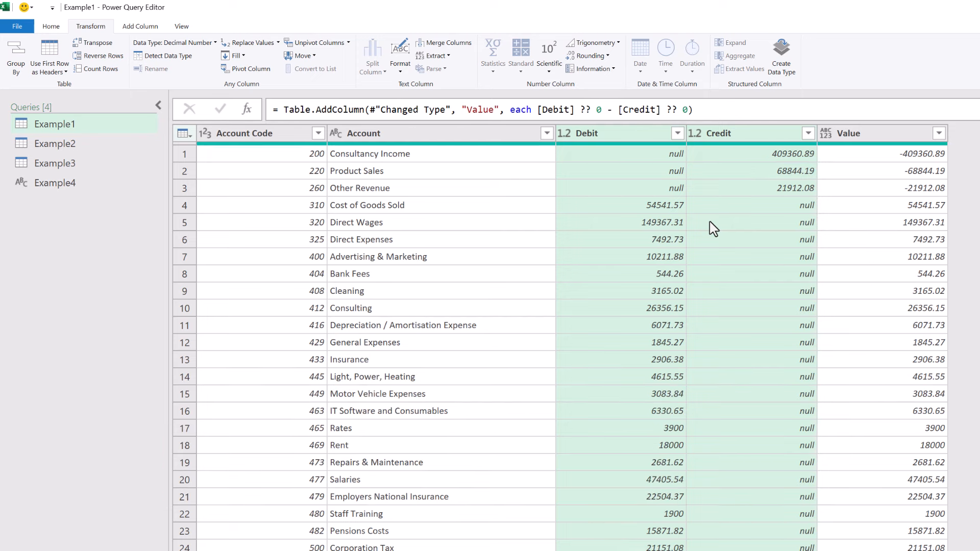
pyautogui.click(53, 143)
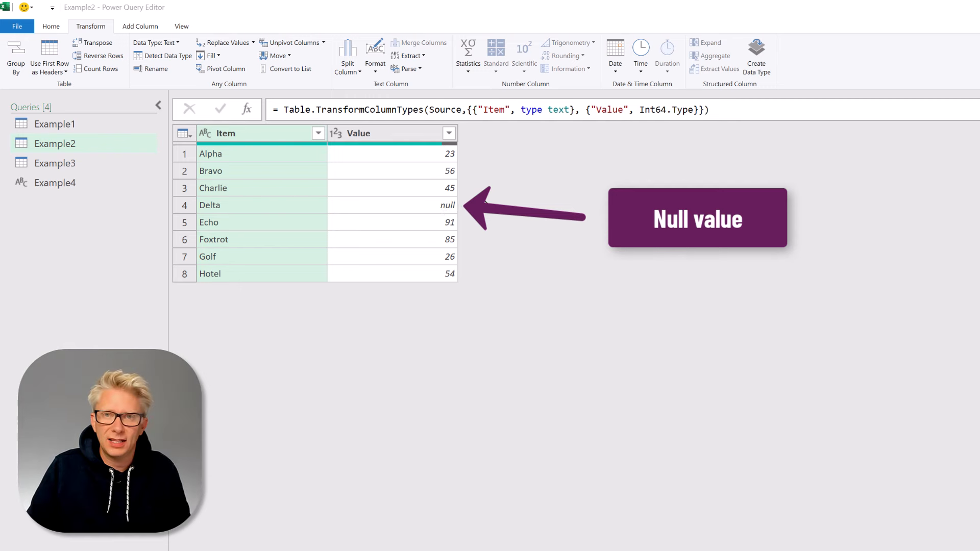
# Filter Example2 on Value and make the condition null-safe as ([Value] ?? 0) <= 50.
pyautogui.click(448, 132)
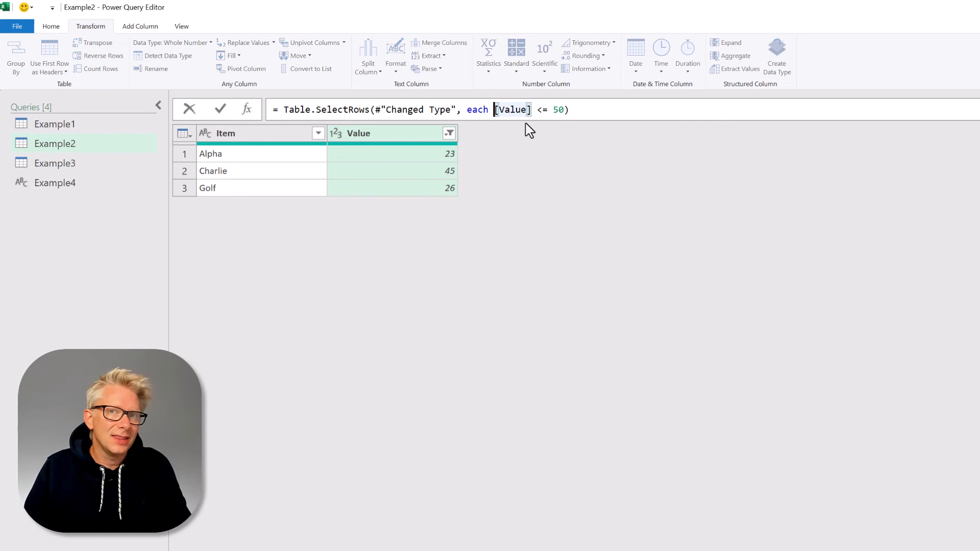
pyautogui.write('(')
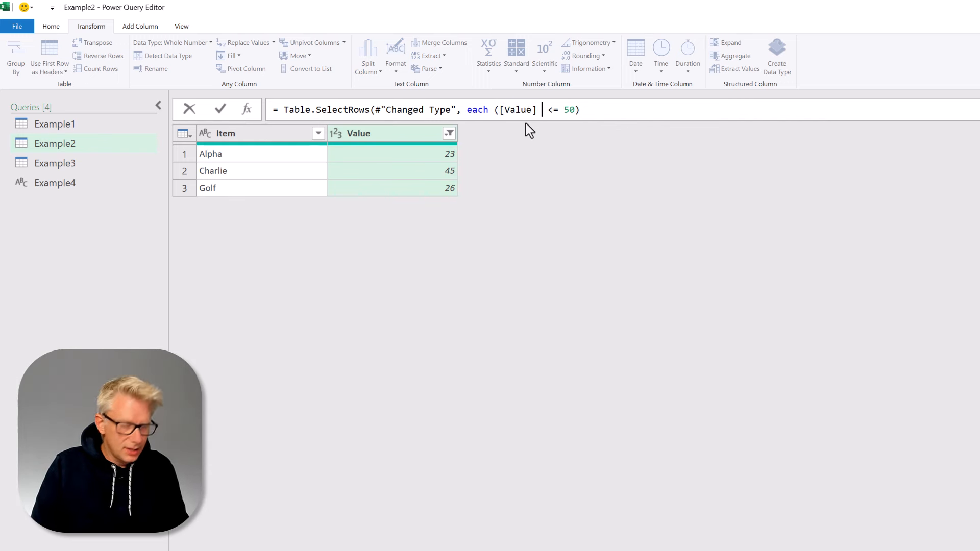
pyautogui.write('??')
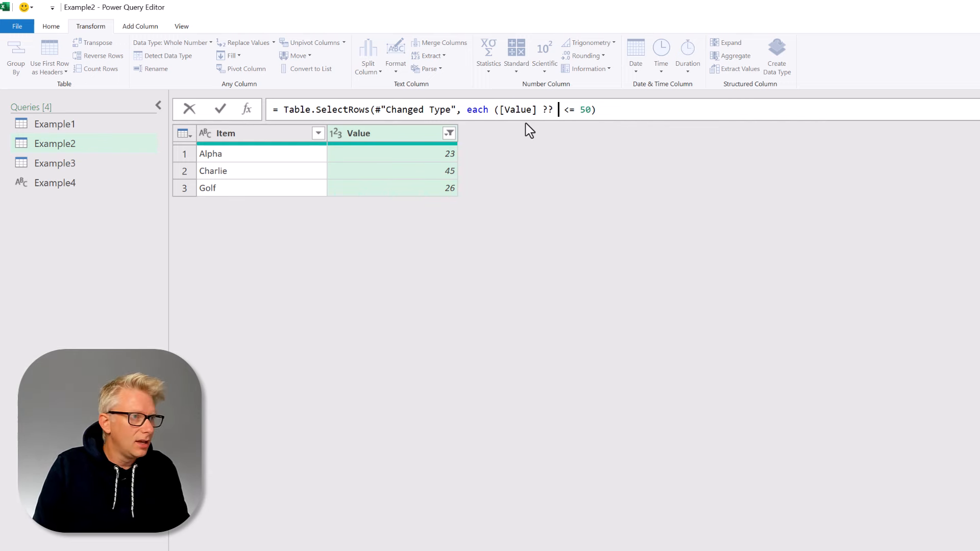
pyautogui.write('0')
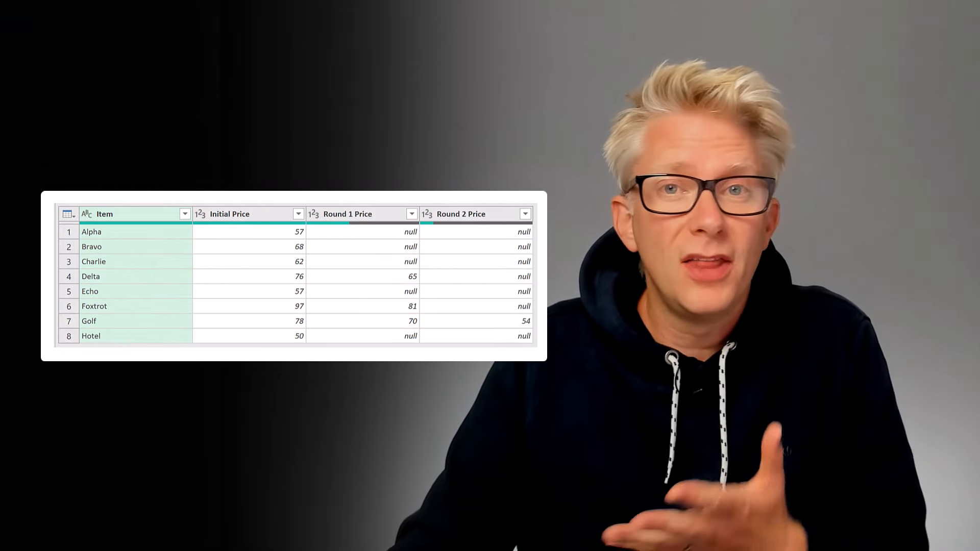
# Switch to the Example3 price query in the Queries pane.
pyautogui.click(229, 214)
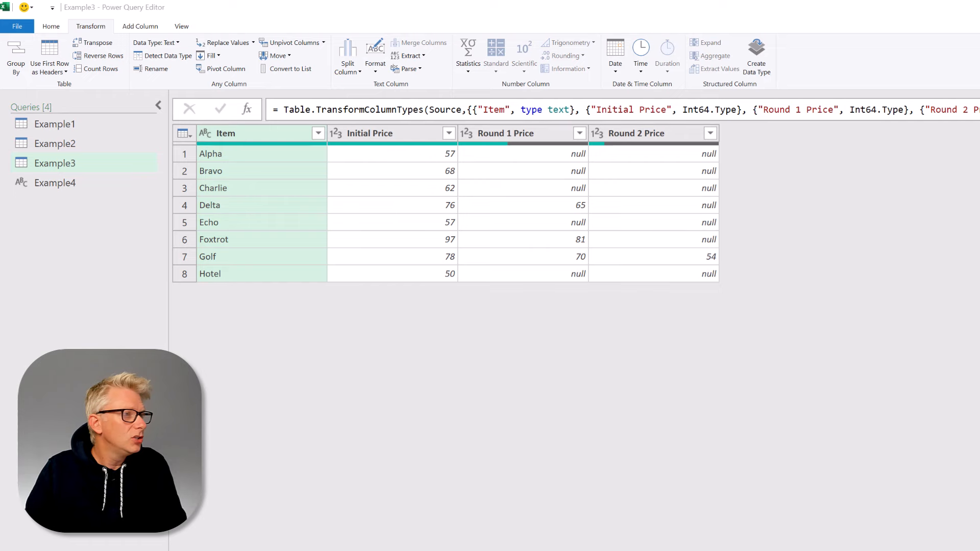
pyautogui.moveTo(124, 48)
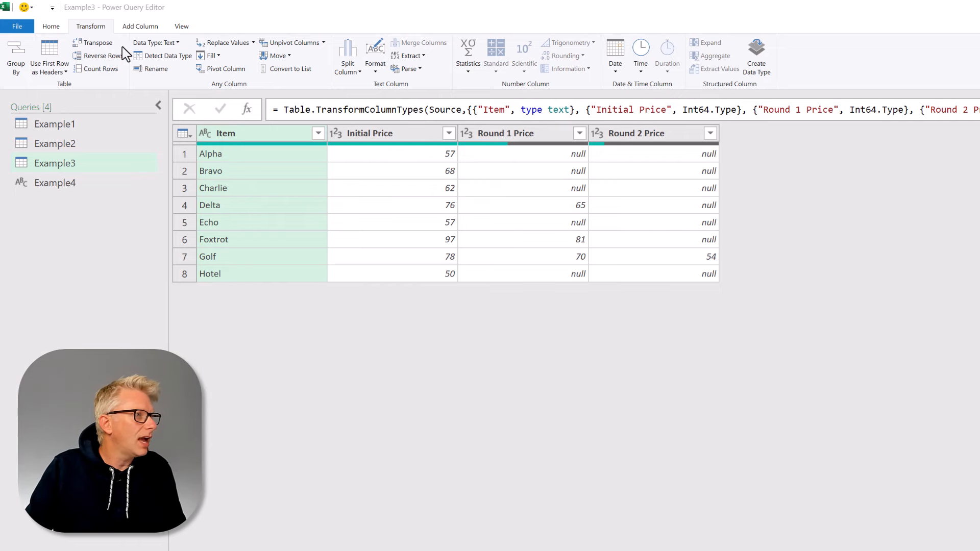
# Add a Final Price column as [Round 2 Price] ?? [Round 1 Price] ?? [Initial Price], then switch to Example4.
pyautogui.click(140, 27)
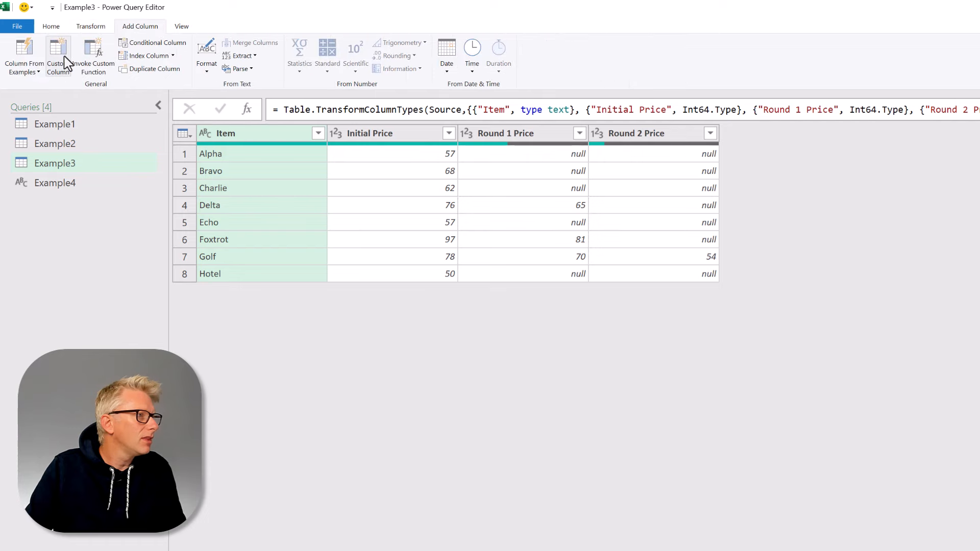
pyautogui.click(58, 50)
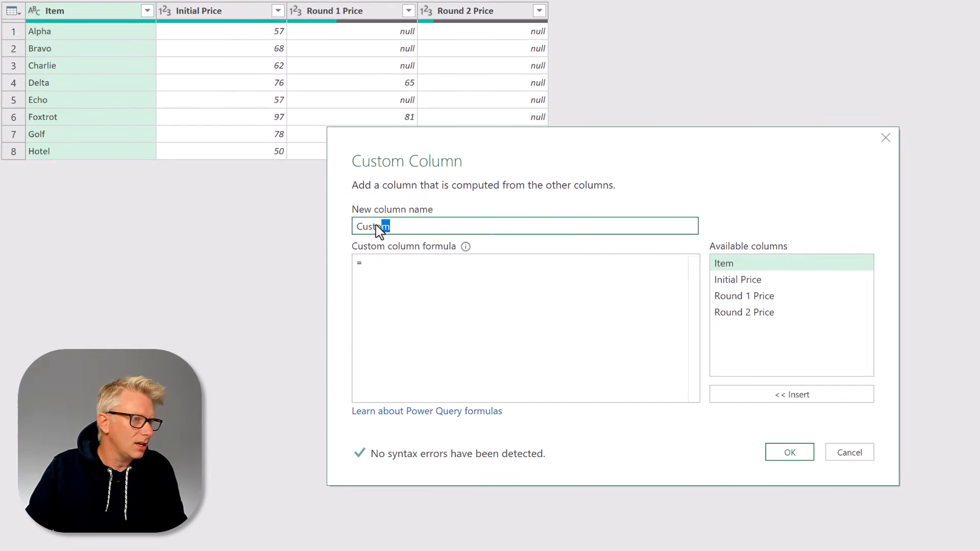
pyautogui.write('Final Price')
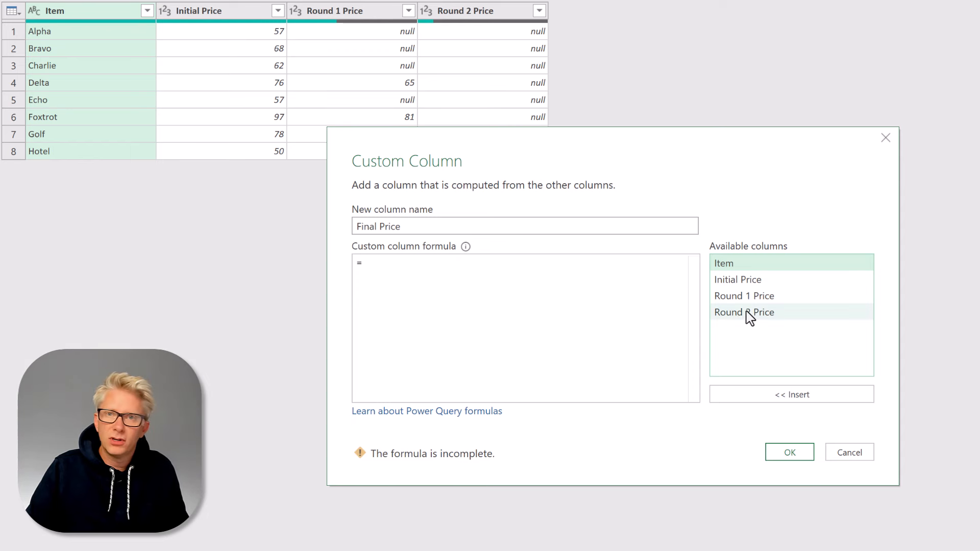
pyautogui.write('[Round 2 Price] ?? [Round 1 Price] ??')
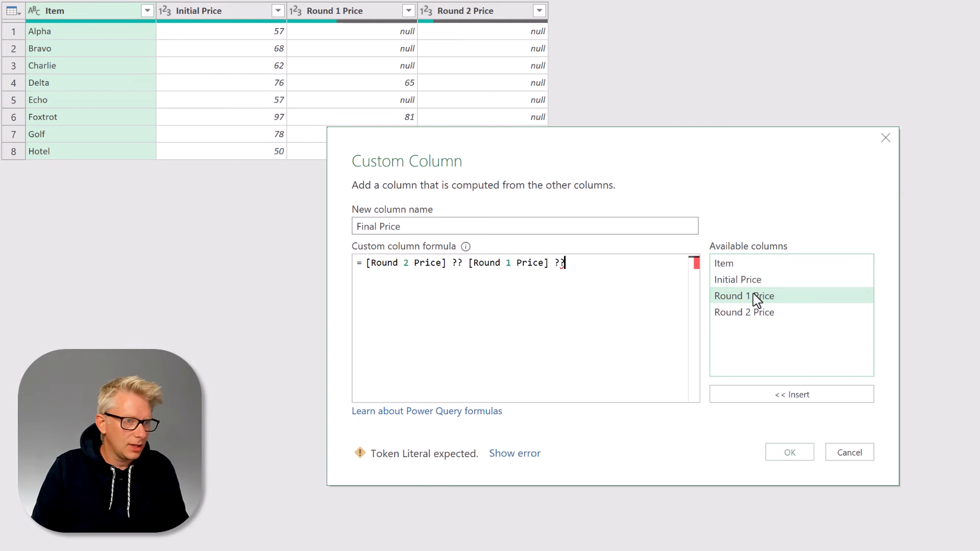
pyautogui.doubleClick(737, 280)
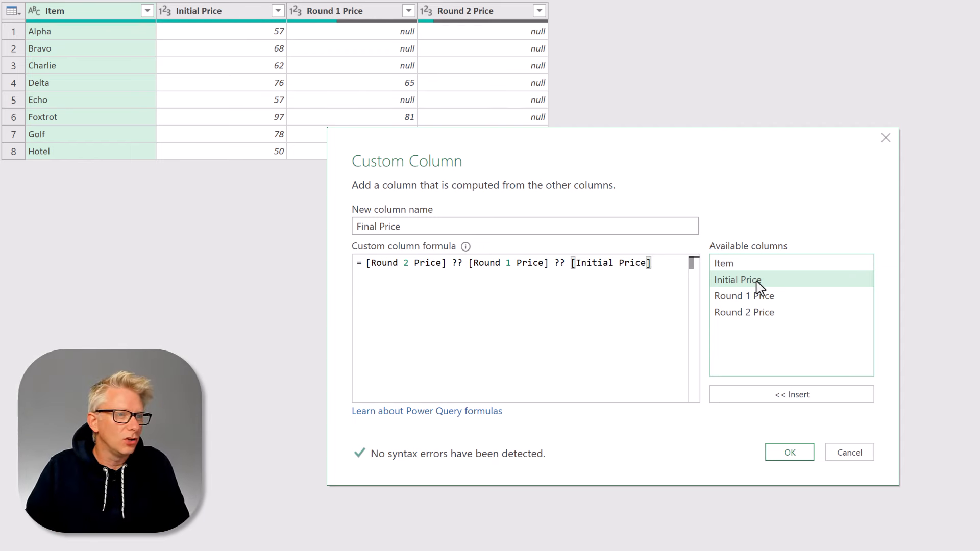
pyautogui.click(790, 451)
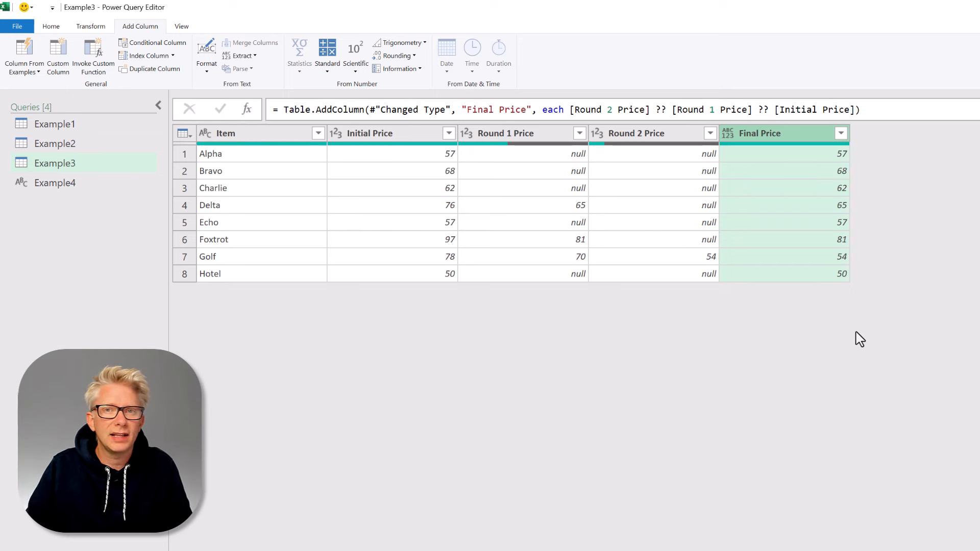
pyautogui.click(55, 210)
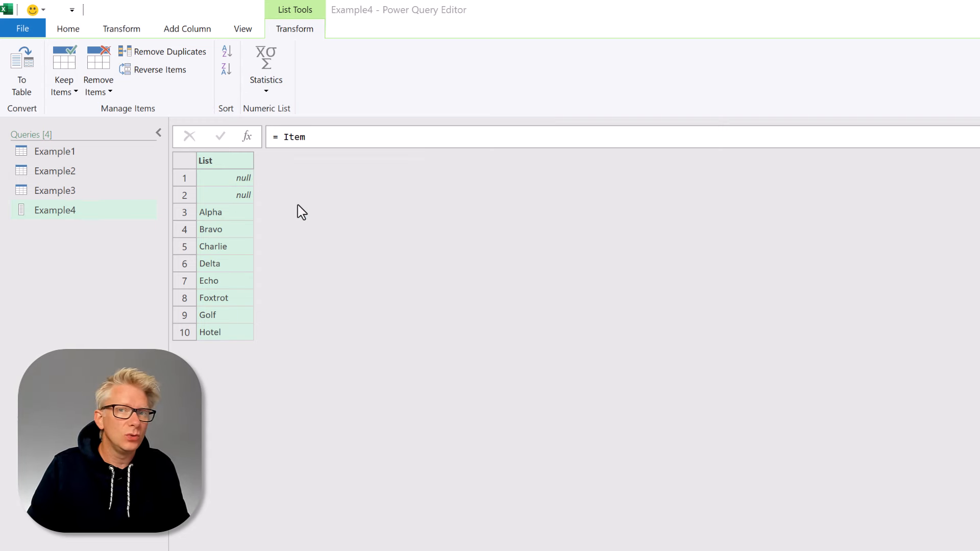
pyautogui.moveTo(294, 210)
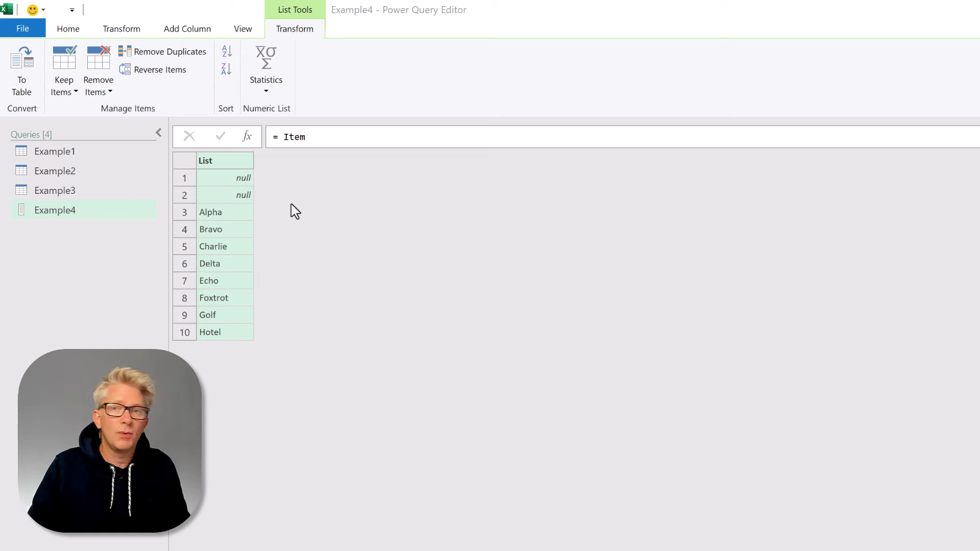
pyautogui.moveTo(246, 137)
pyautogui.write('My')
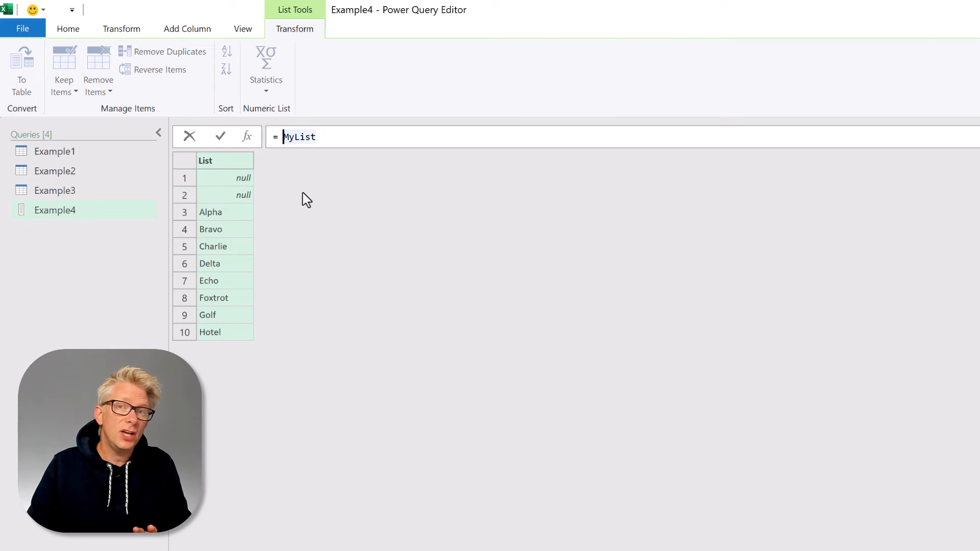
# Set Example4's formula to List.First(List.RemoveNulls(MyList)), returning Alpha.
pyautogui.write('List')
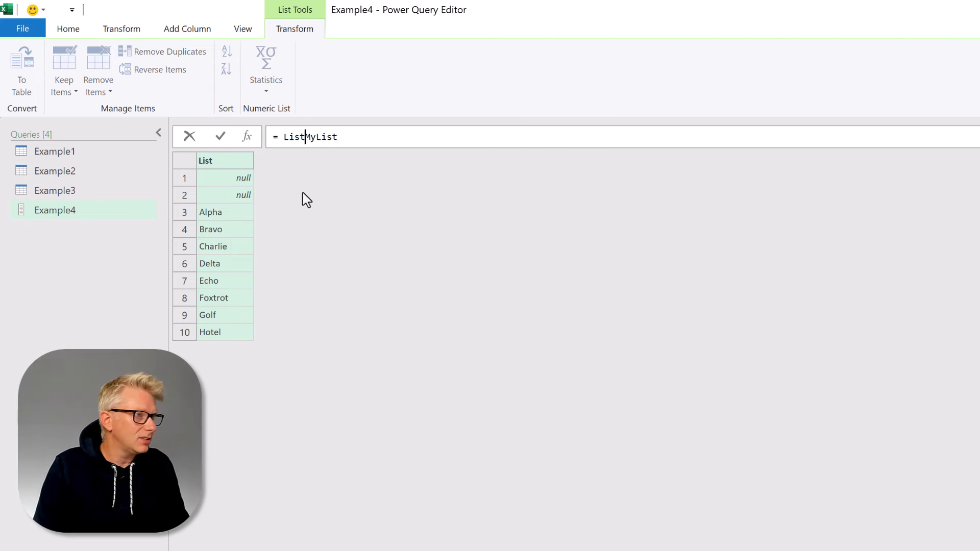
pyautogui.write('.First(')
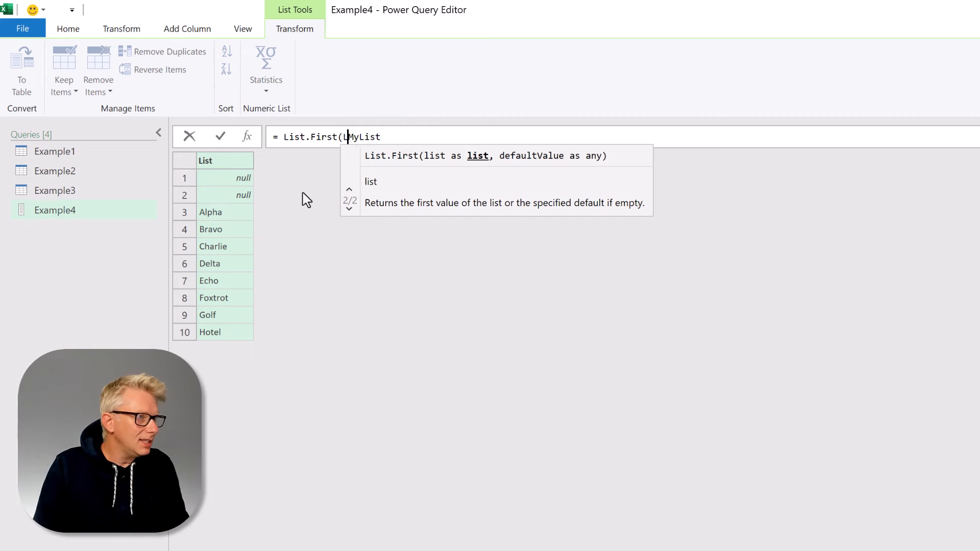
pyautogui.write('List.RemoveNulls')
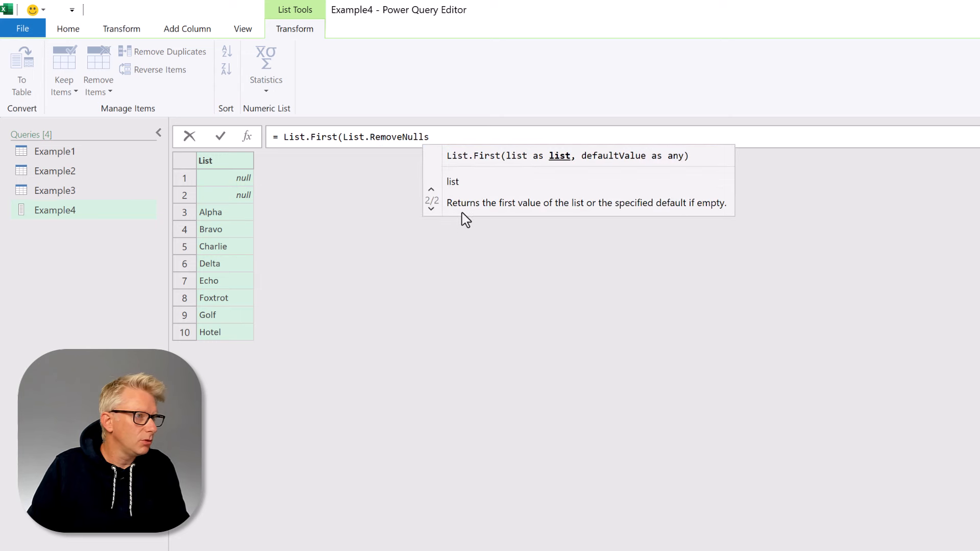
pyautogui.write('(M')
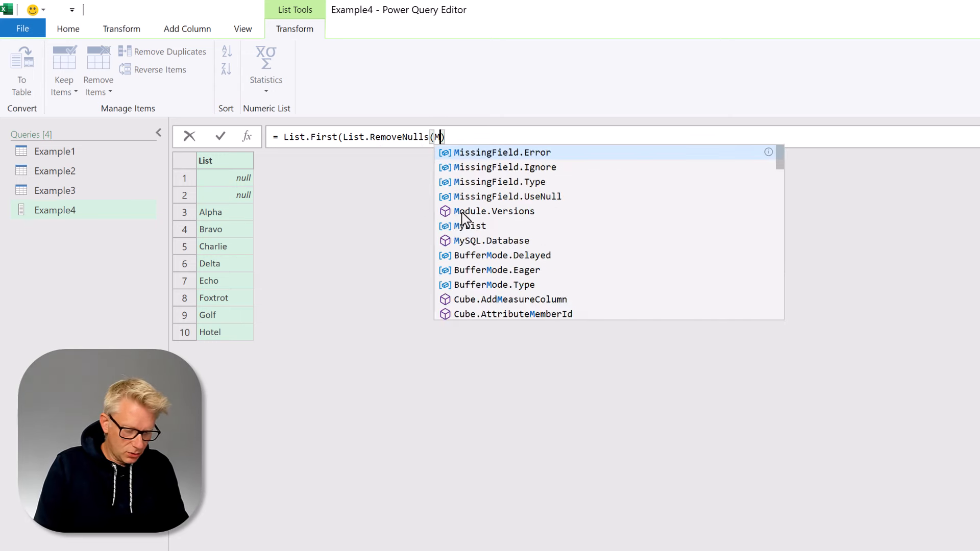
pyautogui.write('yList)')
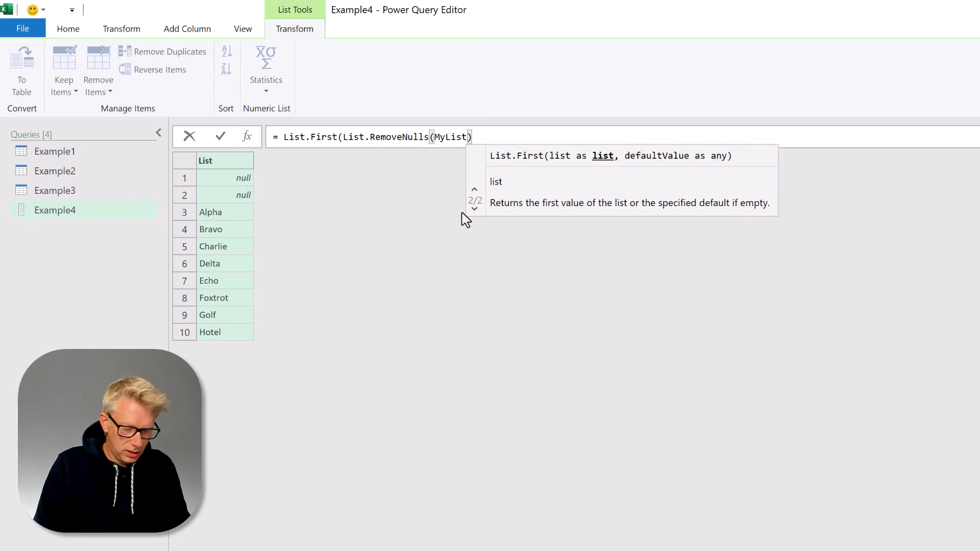
pyautogui.press('Enter')
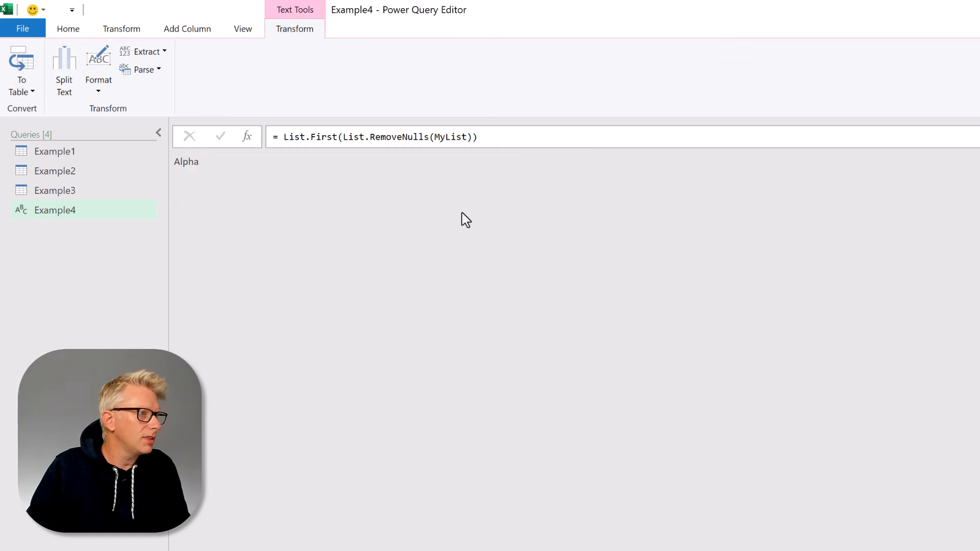